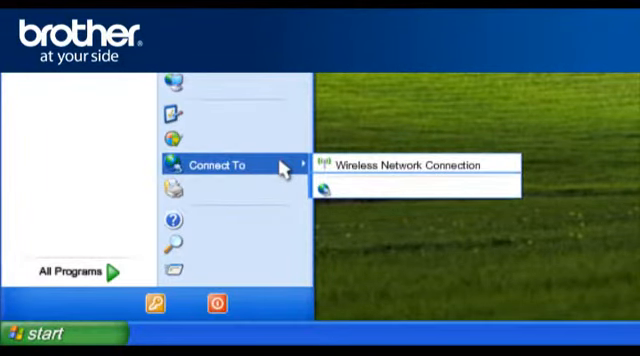
mouse_move(496, 168)
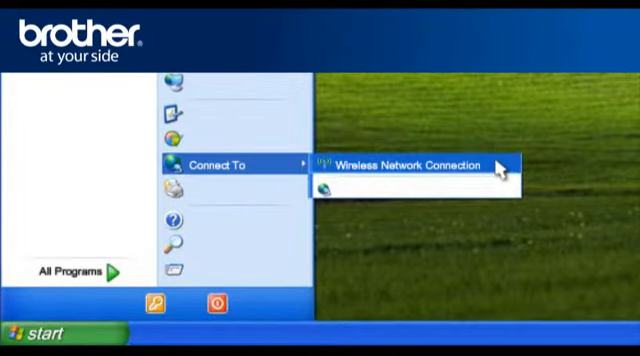
Bring up the Wireless Network Connection from the Start menu's Connect To list.
left_click(416, 164)
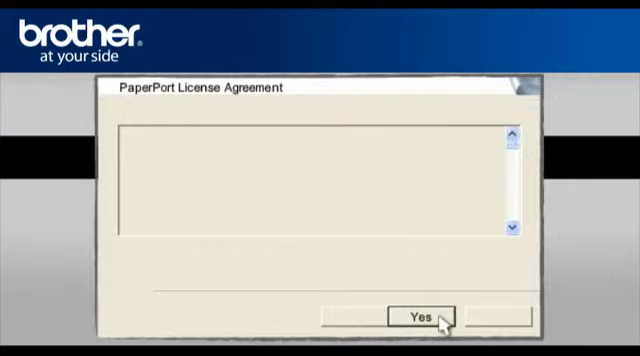
Accept the PaperPort and MFL-Pro Suite license agreements with Yes.
left_click(422, 314)
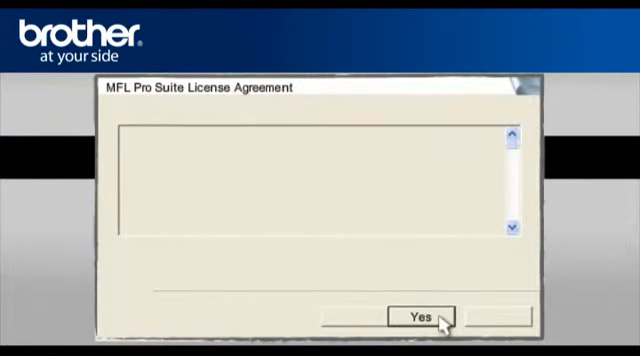
left_click(426, 318)
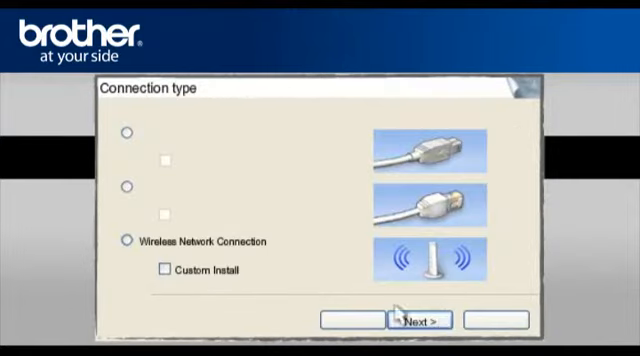
Choose Wireless Network Connection and confirm the important notice as checked.
left_click(128, 242)
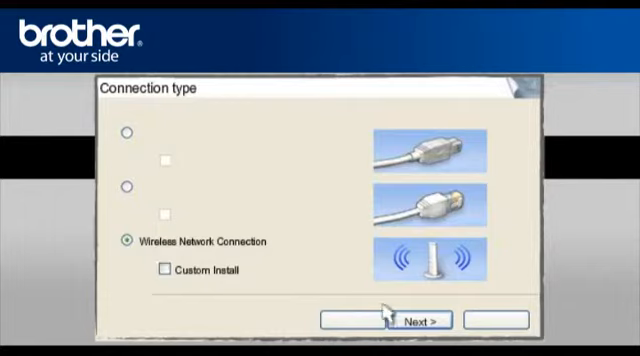
left_click(428, 318)
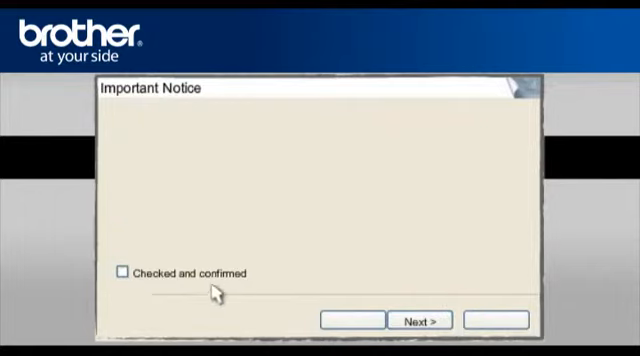
left_click(126, 272)
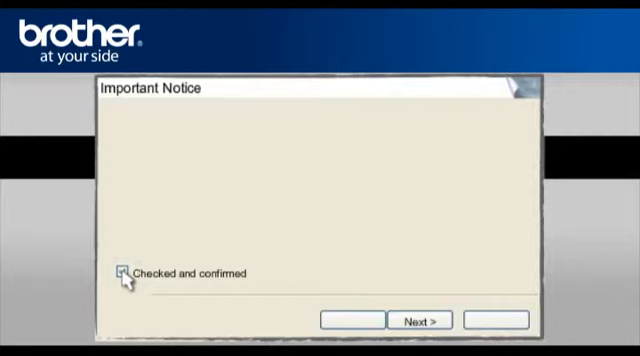
left_click(426, 318)
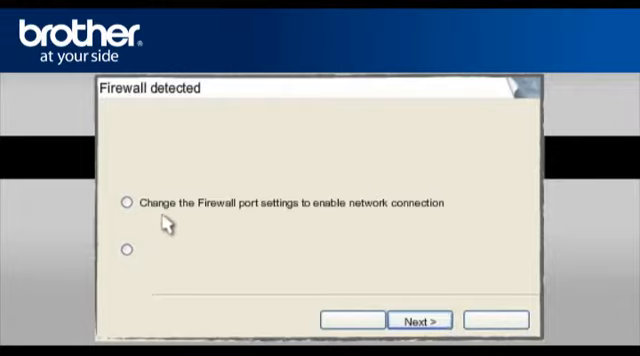
Choose to change the firewall port settings and pass online registration to reach the restart prompt.
left_click(128, 200)
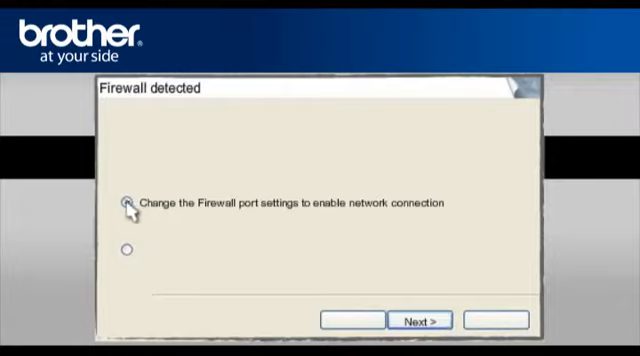
left_click(430, 320)
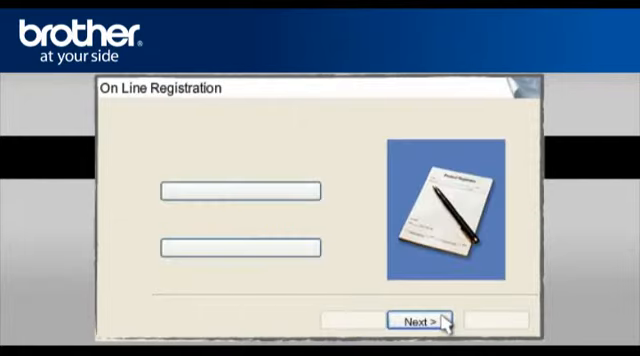
left_click(422, 320)
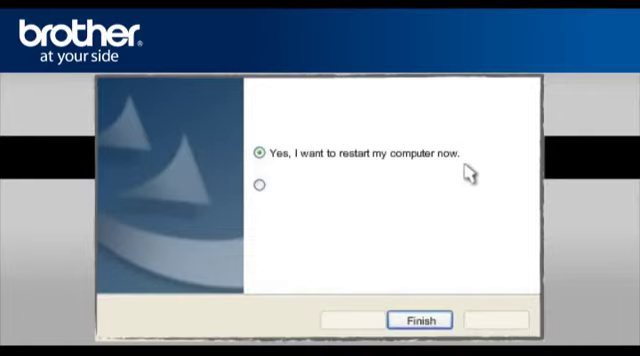
mouse_move(448, 316)
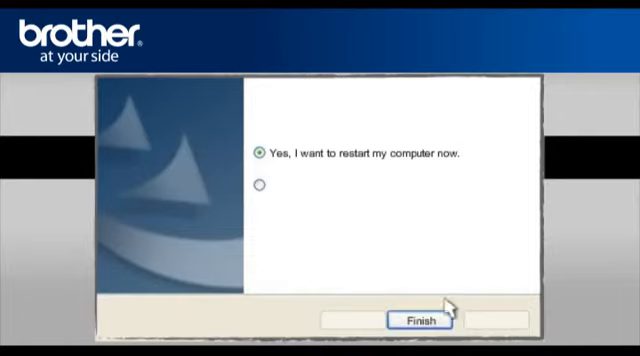